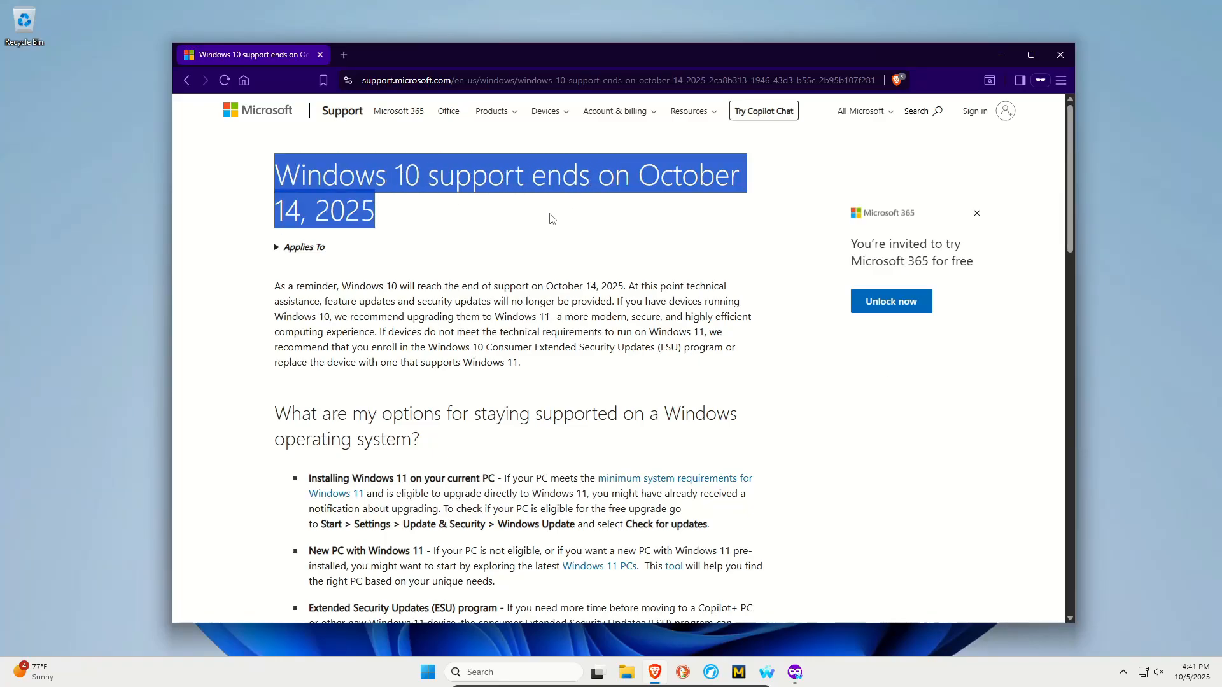
Step: Highlight the 'Installing Windows 11' and 'Extended Security Updates' option headings in the Microsoft article
{"action": "left_click", "coordinate": [553, 218]}
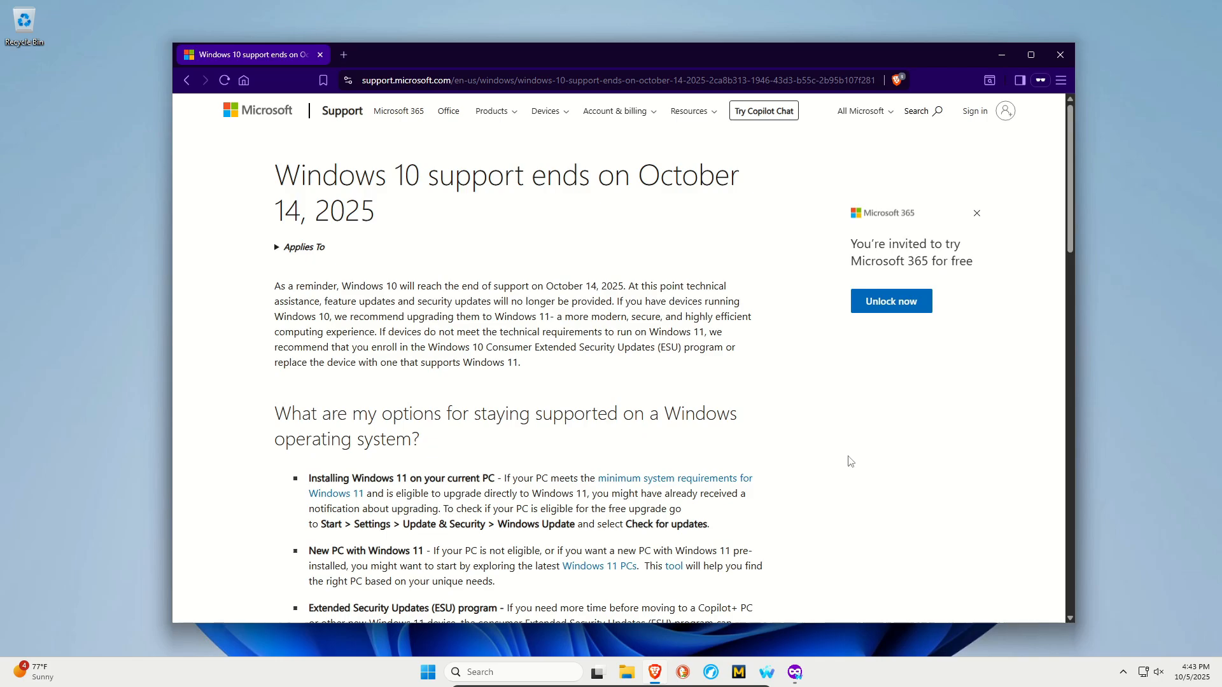
{"action": "scroll", "scroll_direction": "down", "scroll_amount": 3}
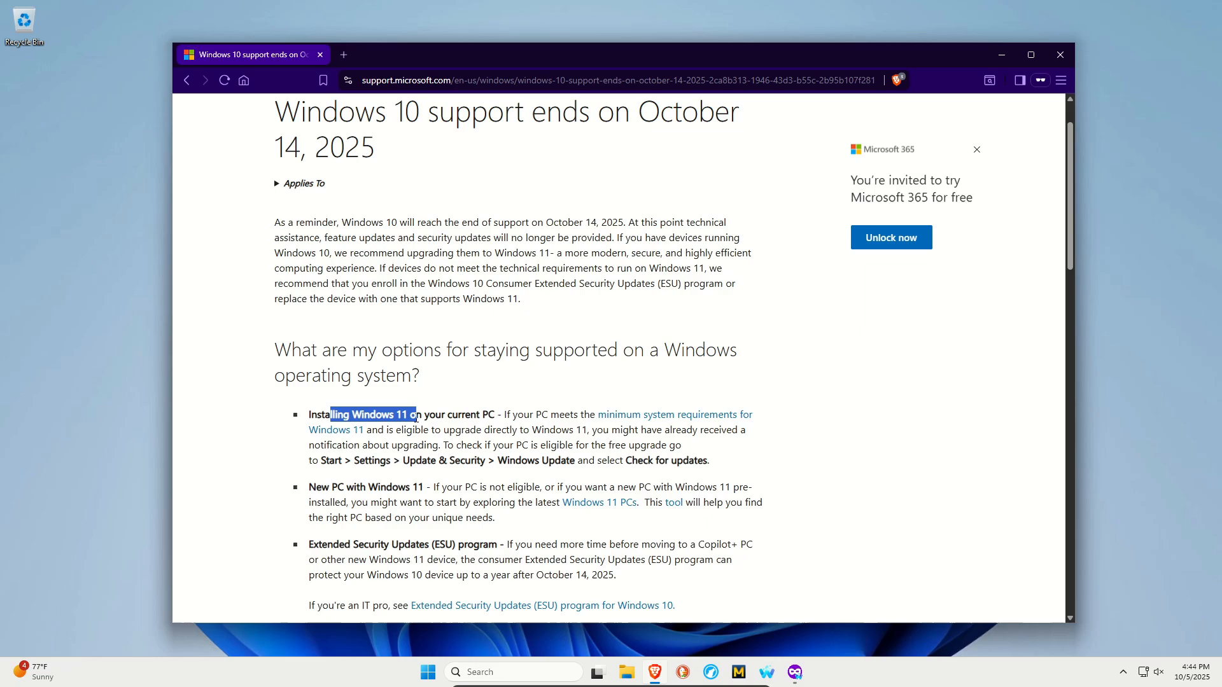
{"action": "left_click_drag", "start_coordinate": [308, 488], "coordinate": [365, 487]}
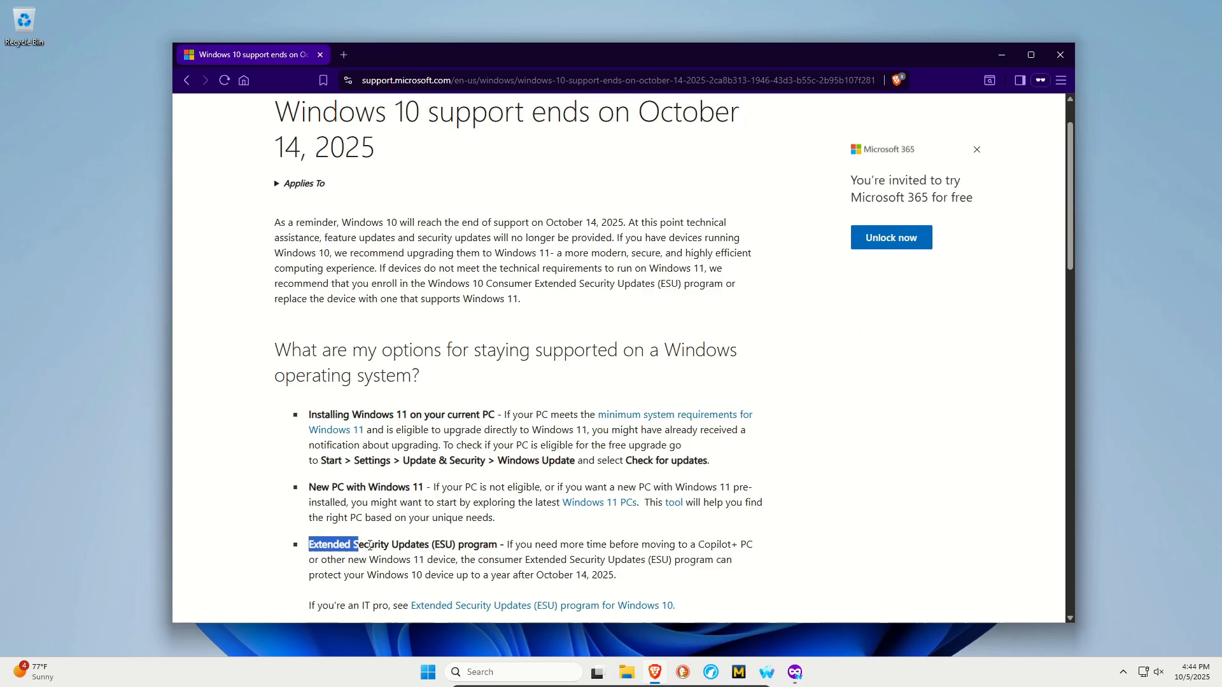
{"action": "left_click_drag", "start_coordinate": [352, 543], "coordinate": [444, 544]}
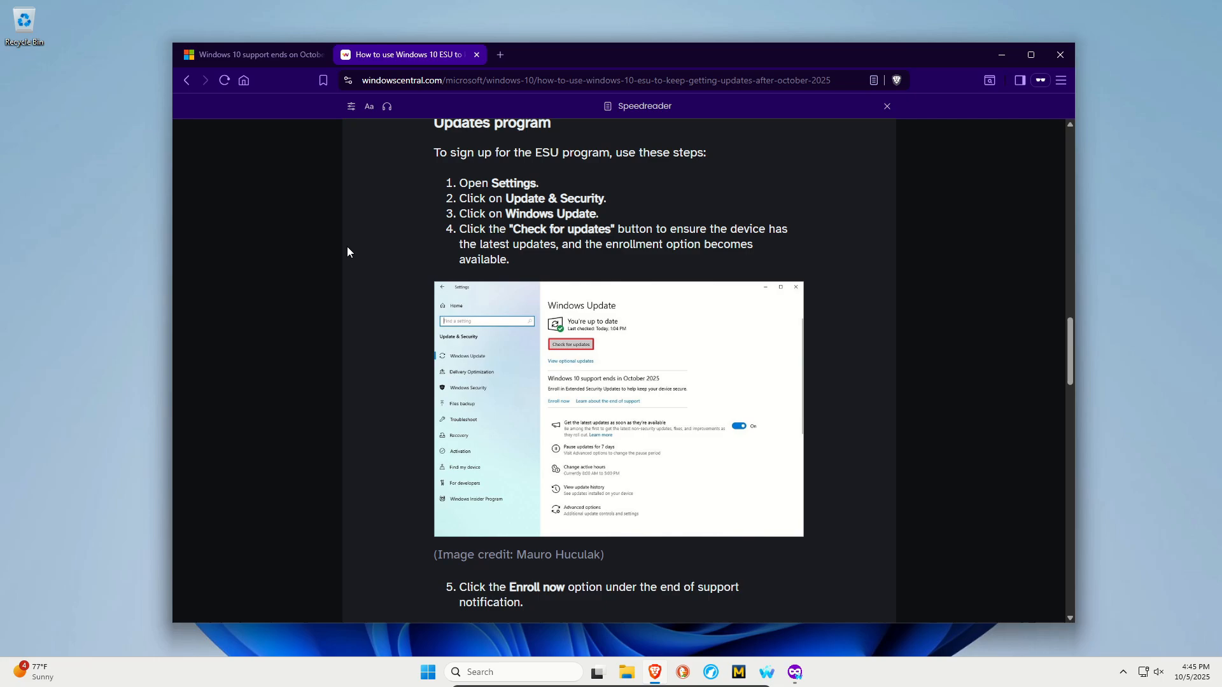
{"action": "mouse_move", "coordinate": [451, 249]}
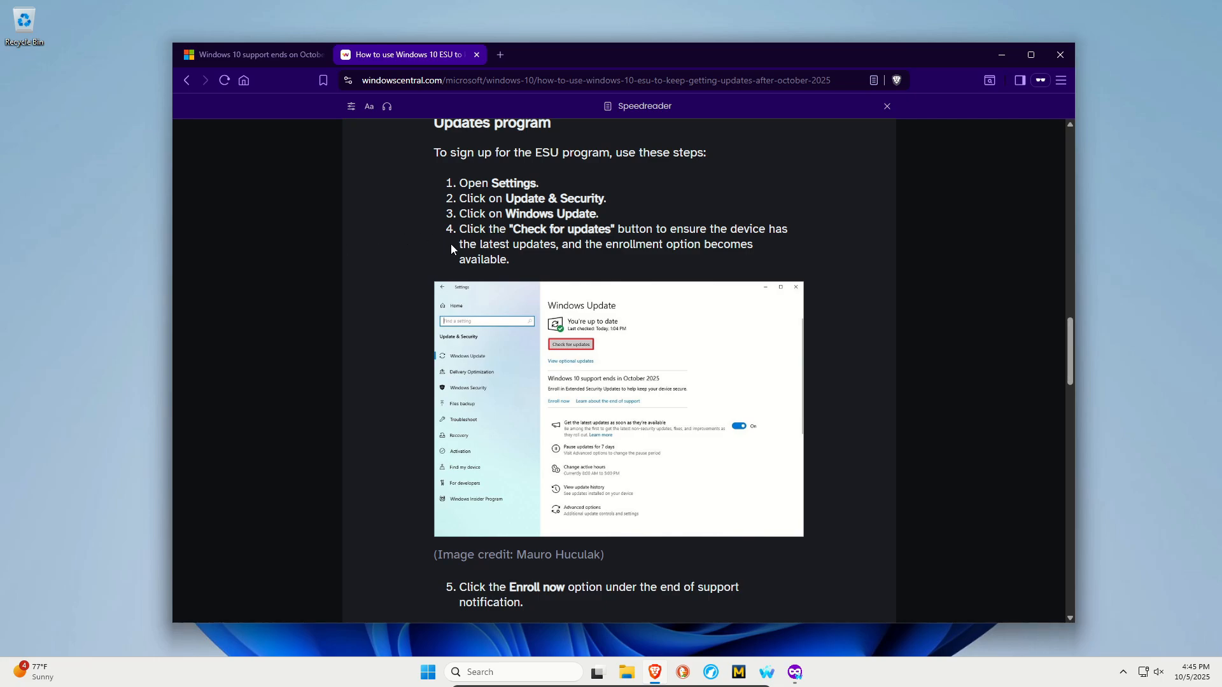
{"action": "mouse_move", "coordinate": [544, 394]}
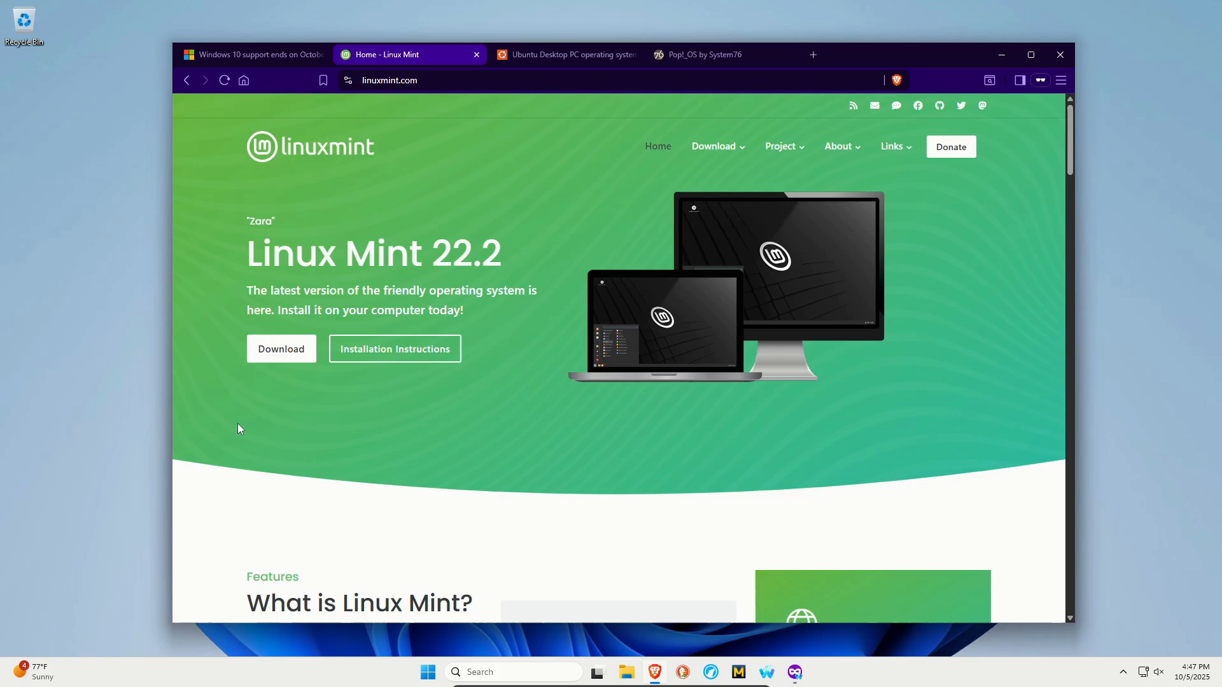
Step: View the Ubuntu Desktop page, then bring up fedoraproject.org in a new tab
{"action": "left_click", "coordinate": [564, 54]}
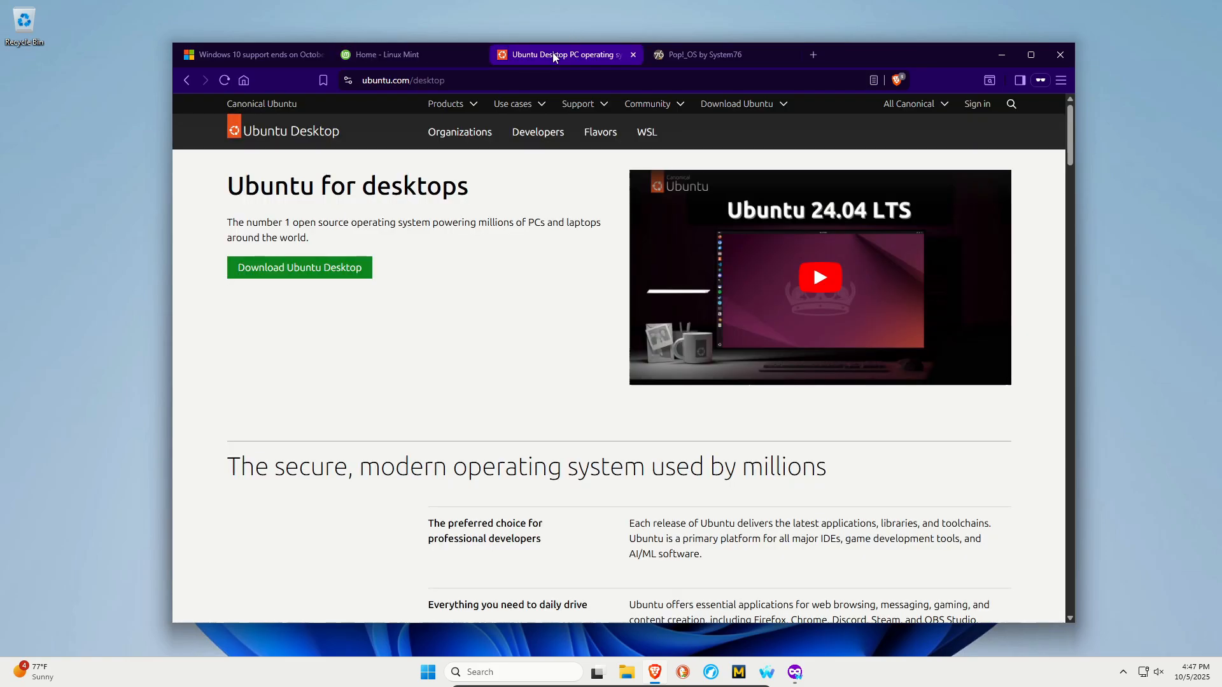
{"action": "left_click", "coordinate": [703, 53]}
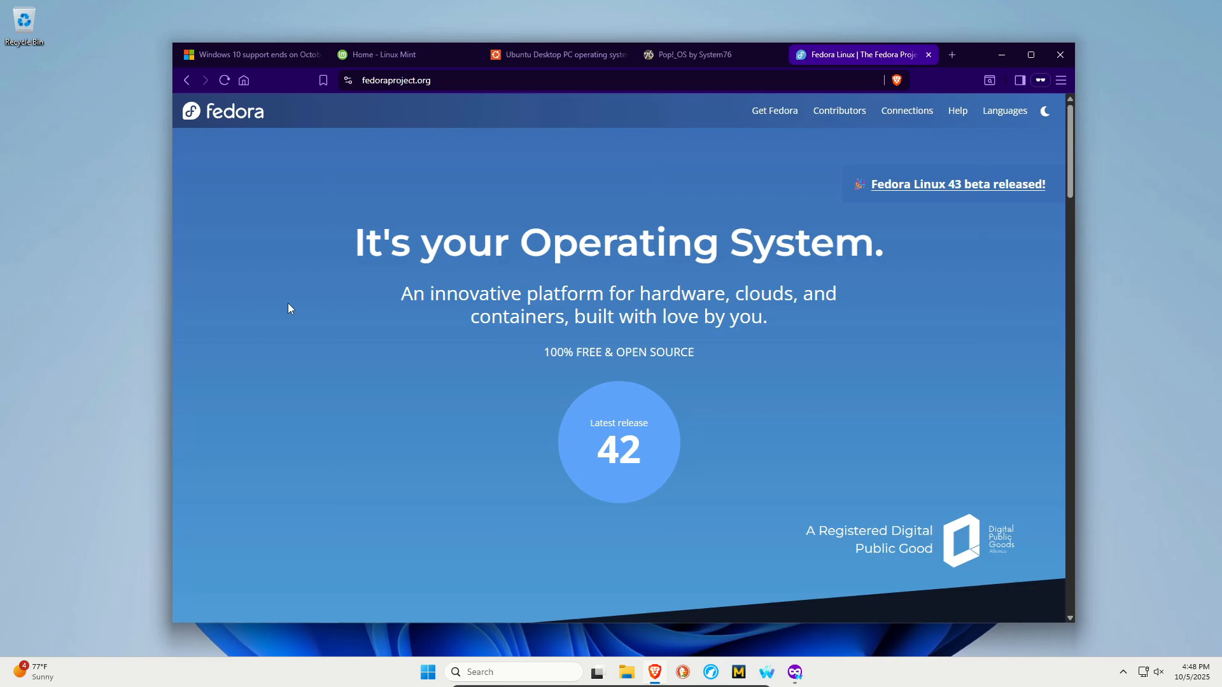
Step: Load the Qubes OS home page (qubes-os.org) in a new tab
{"action": "left_click", "coordinate": [952, 54]}
{"action": "type", "text": "qubes-os.org"}
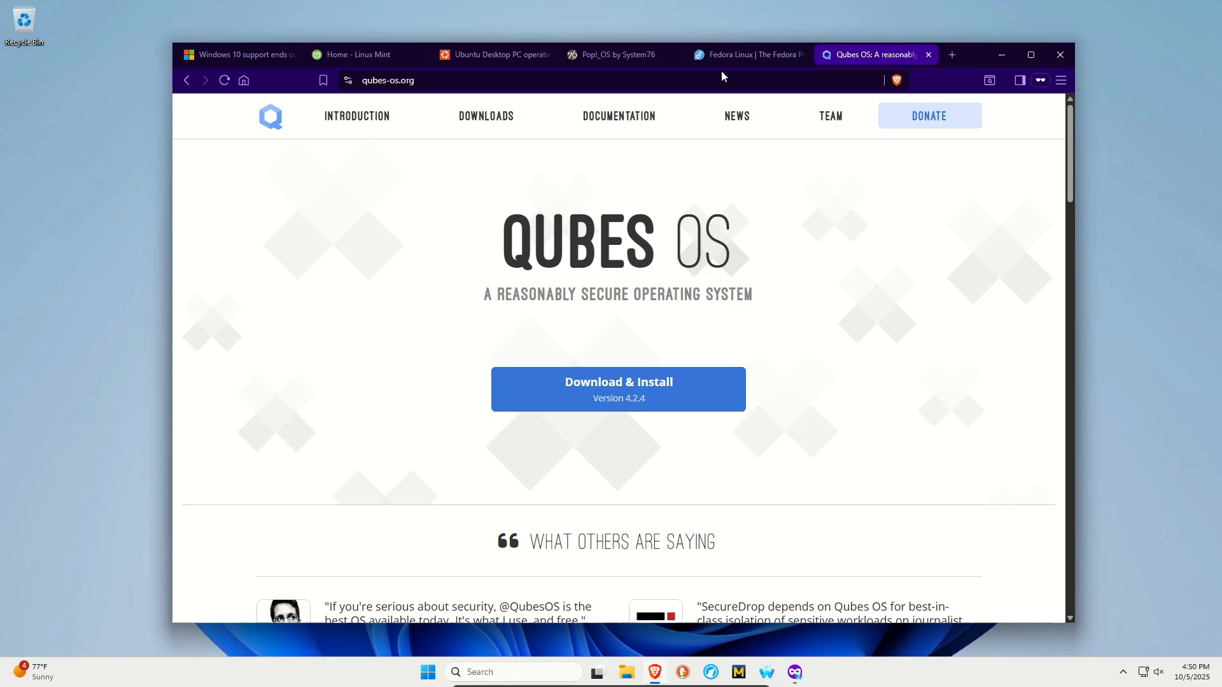
Step: Return to the Microsoft Windows 10 end-of-support article tab
{"action": "left_click", "coordinate": [359, 54]}
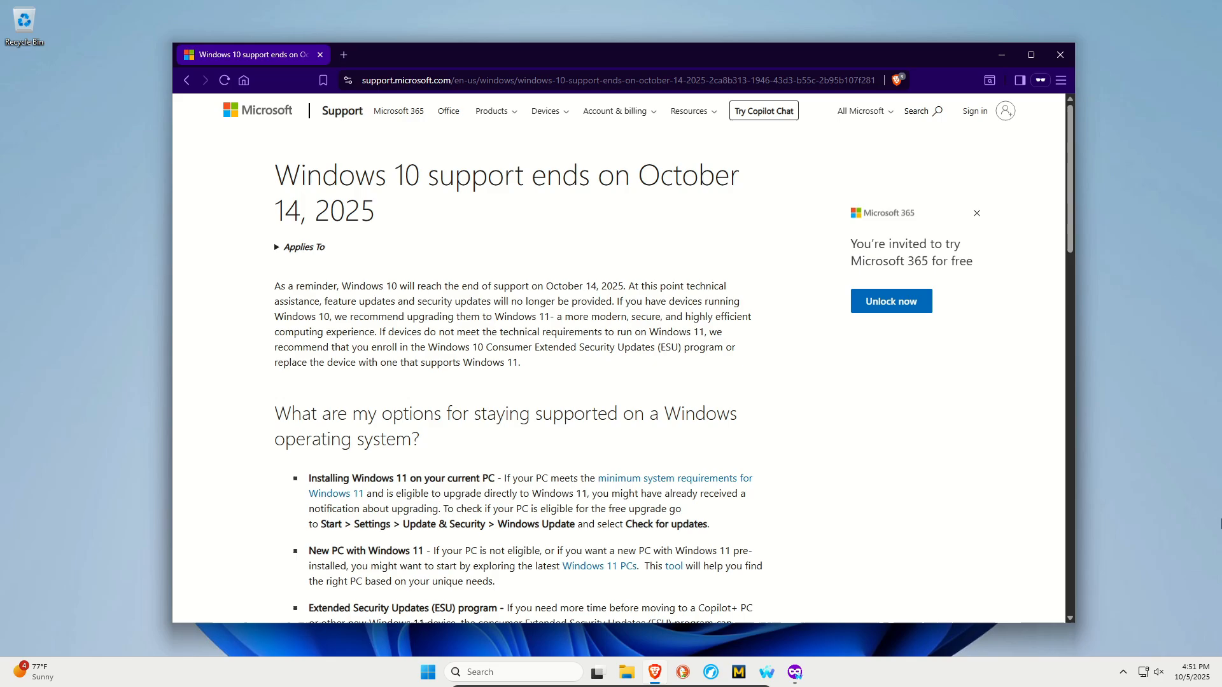
{"action": "scroll", "scroll_direction": "down", "scroll_amount": 3}
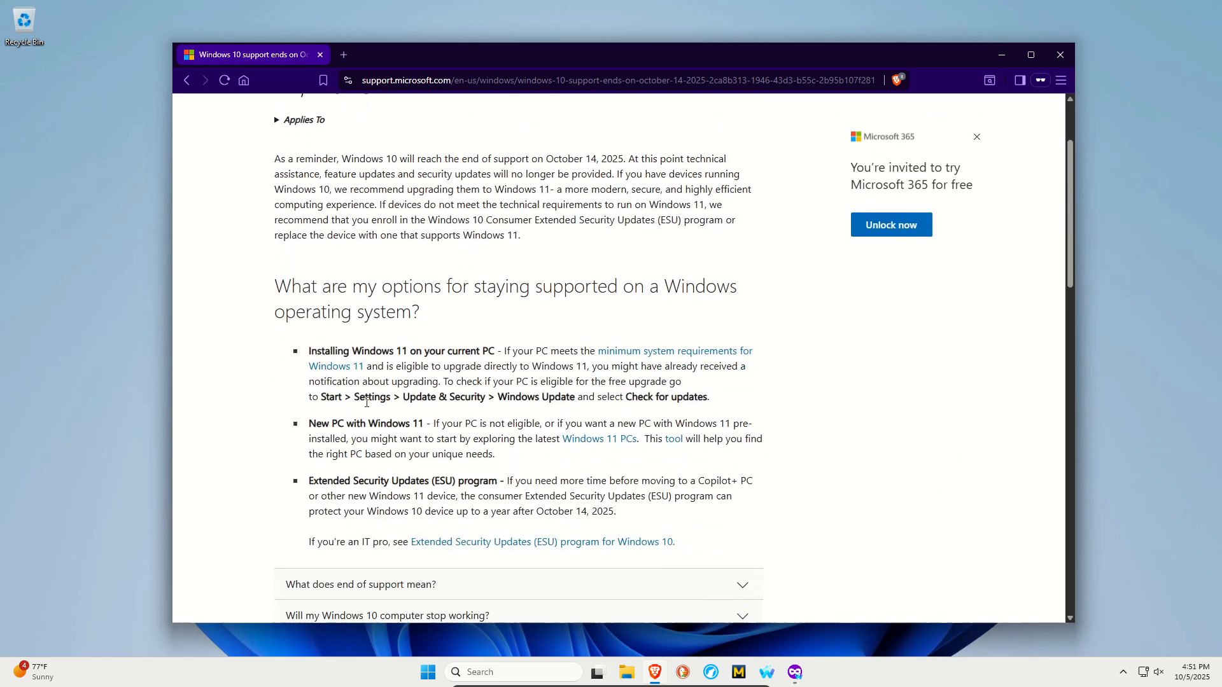
{"action": "mouse_move", "coordinate": [357, 370]}
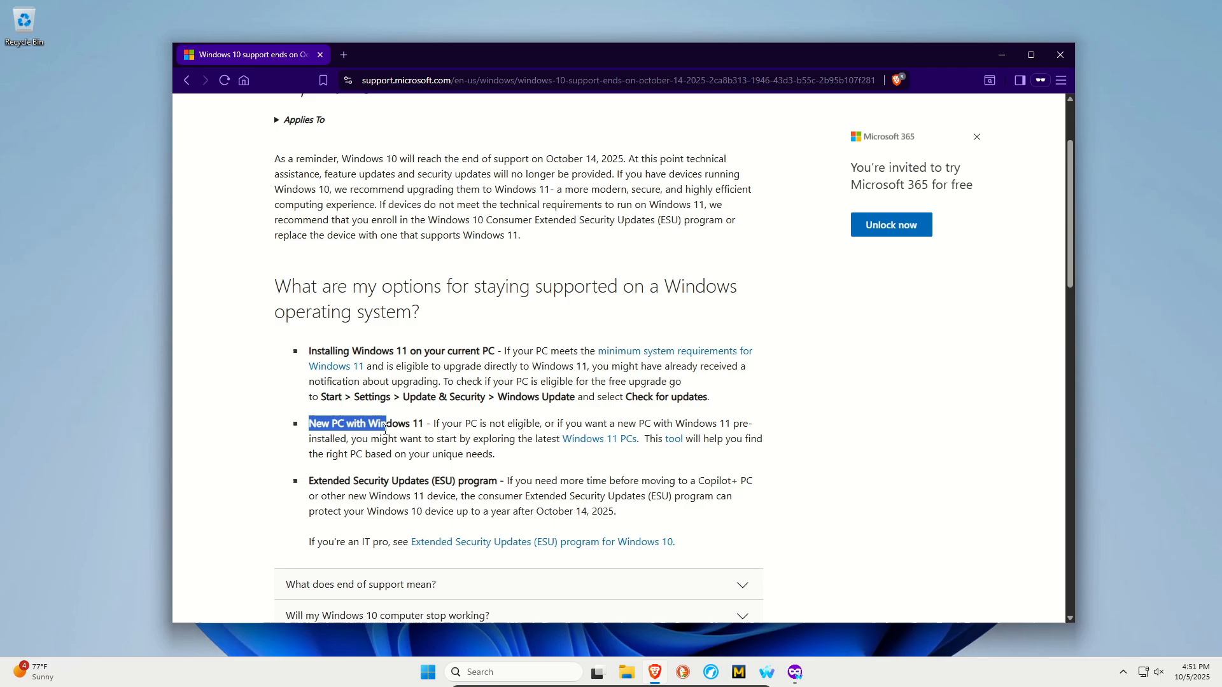
{"action": "mouse_move", "coordinate": [326, 486]}
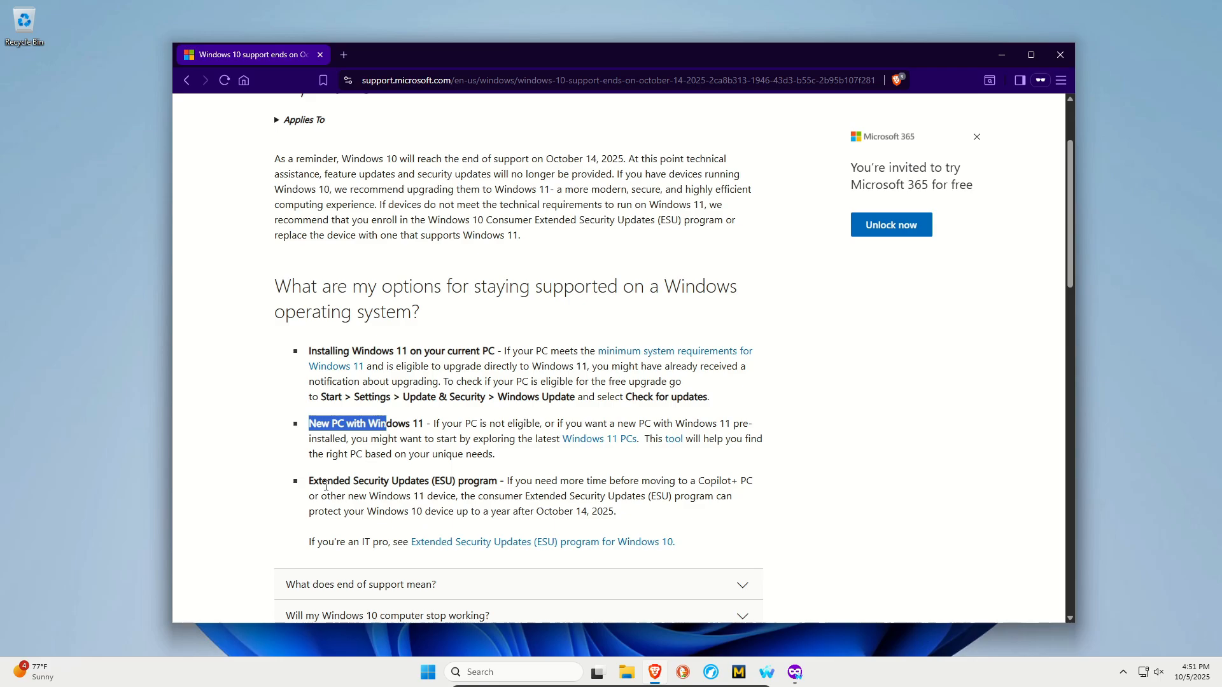
{"action": "left_click_drag", "start_coordinate": [321, 479], "coordinate": [399, 480]}
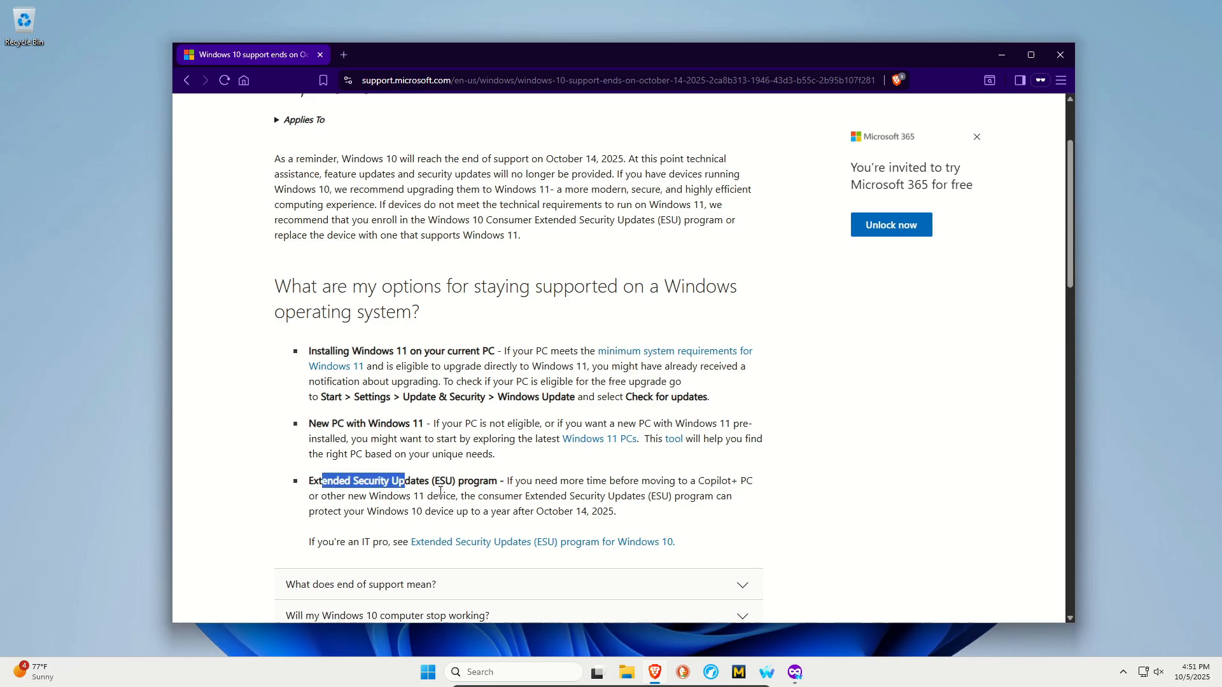
{"action": "left_click", "coordinate": [775, 527]}
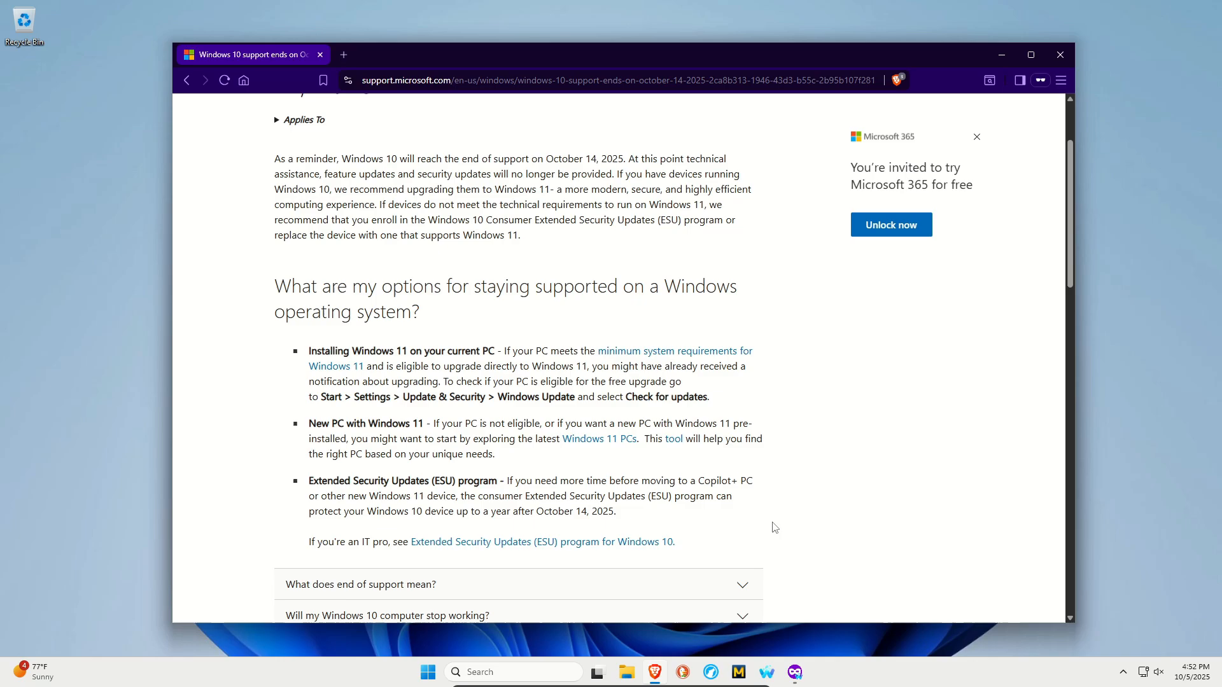